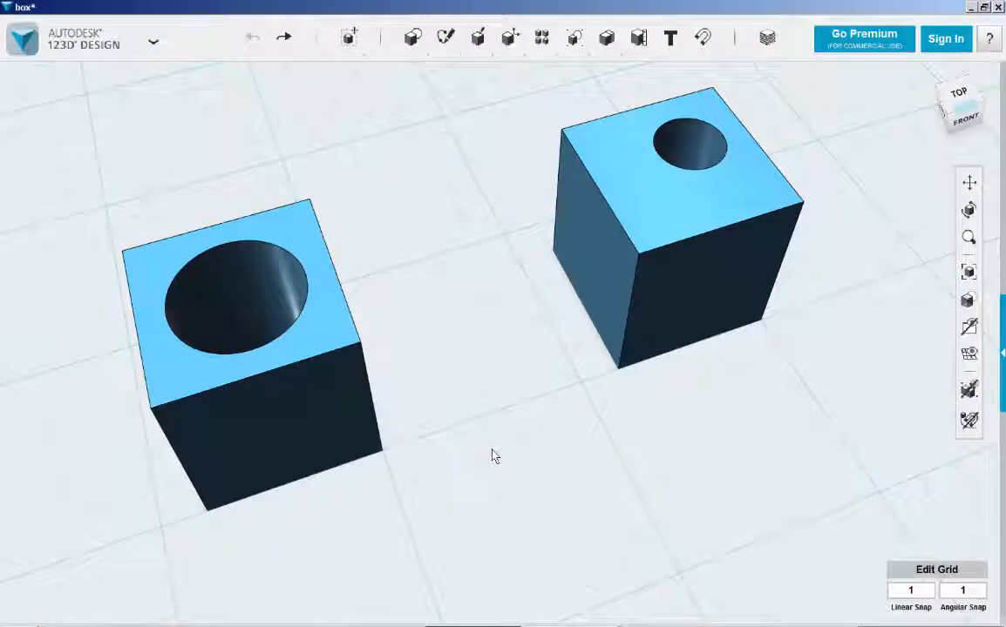
mouse_move(770, 408)
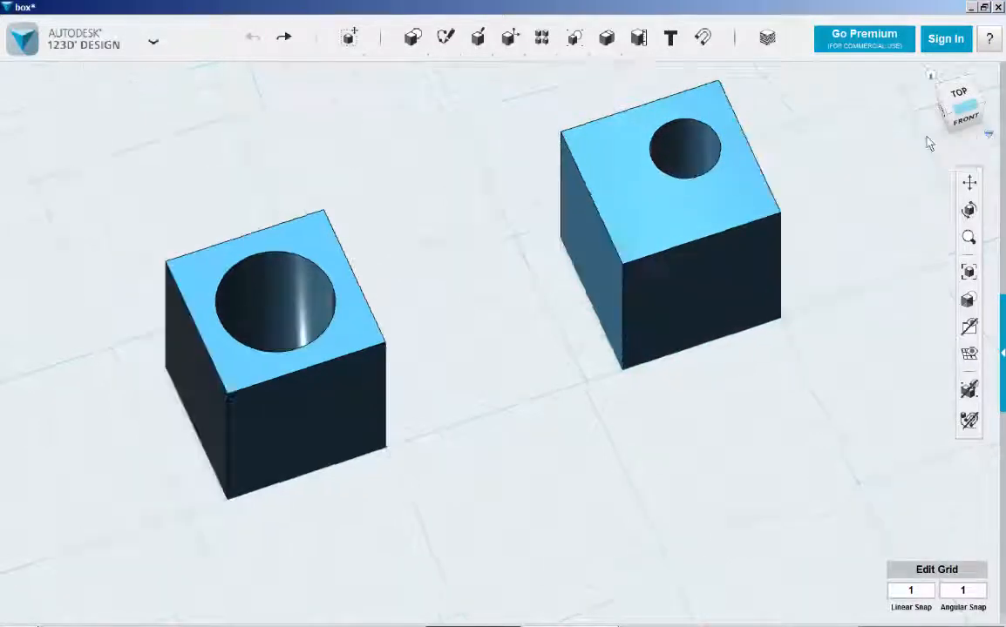
From the Top view, sketch a circle centred on the left box's hole and finish the sketch
left_click(959, 90)
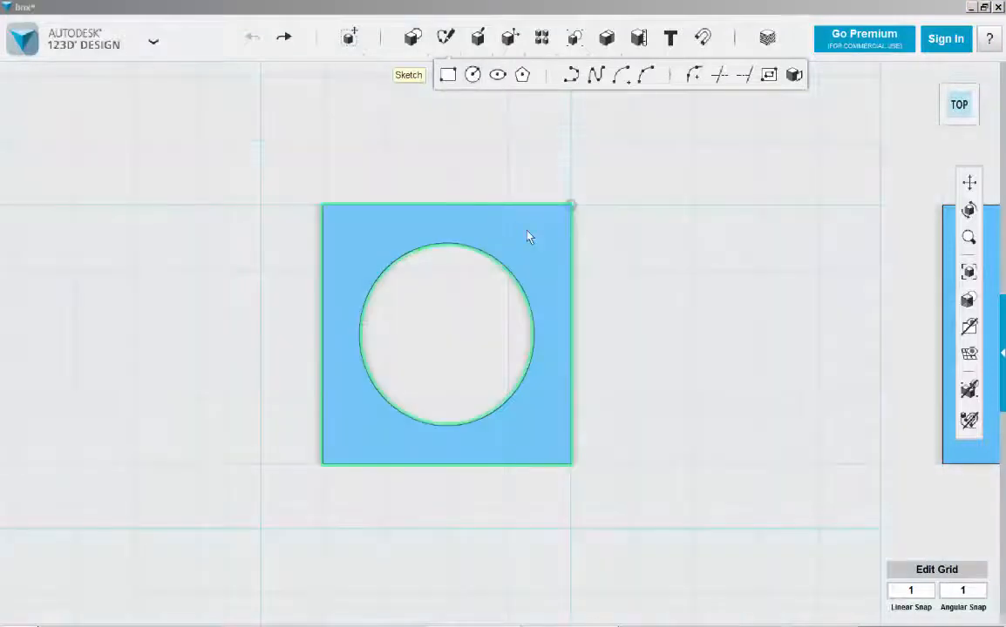
left_click(474, 73)
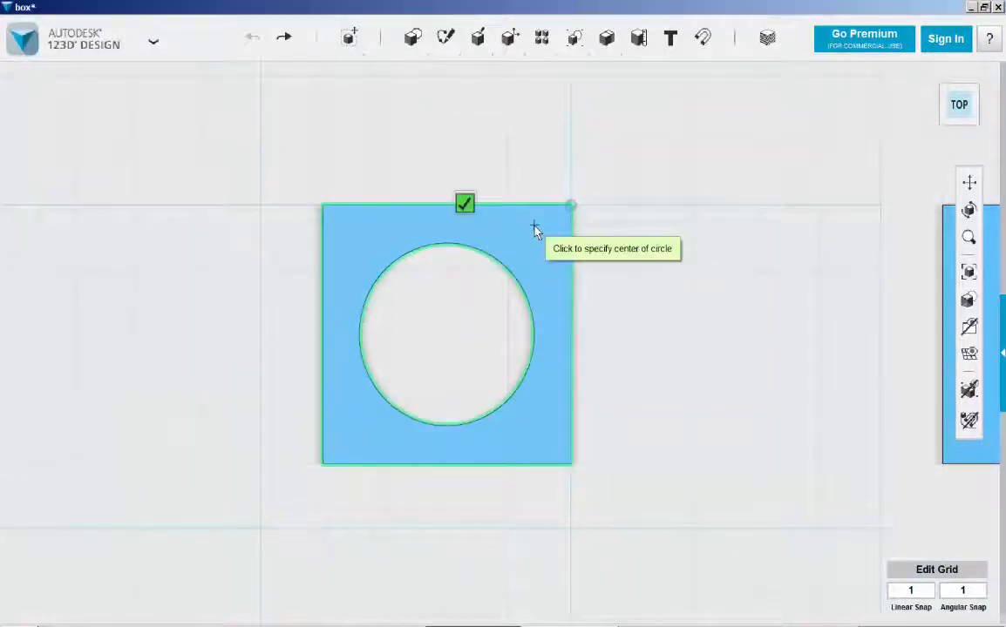
mouse_move(446, 338)
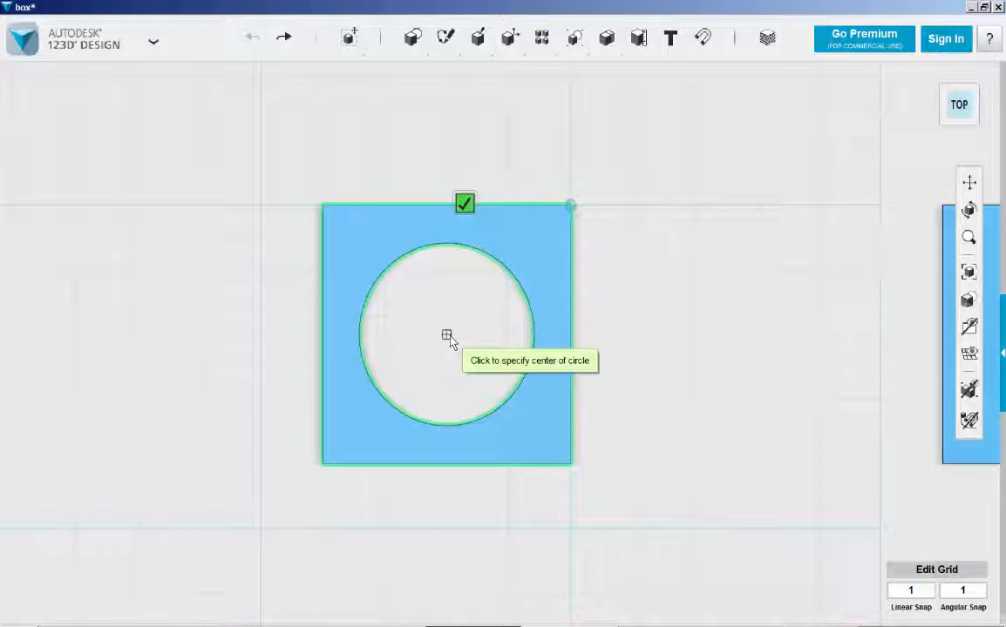
left_click(446, 337)
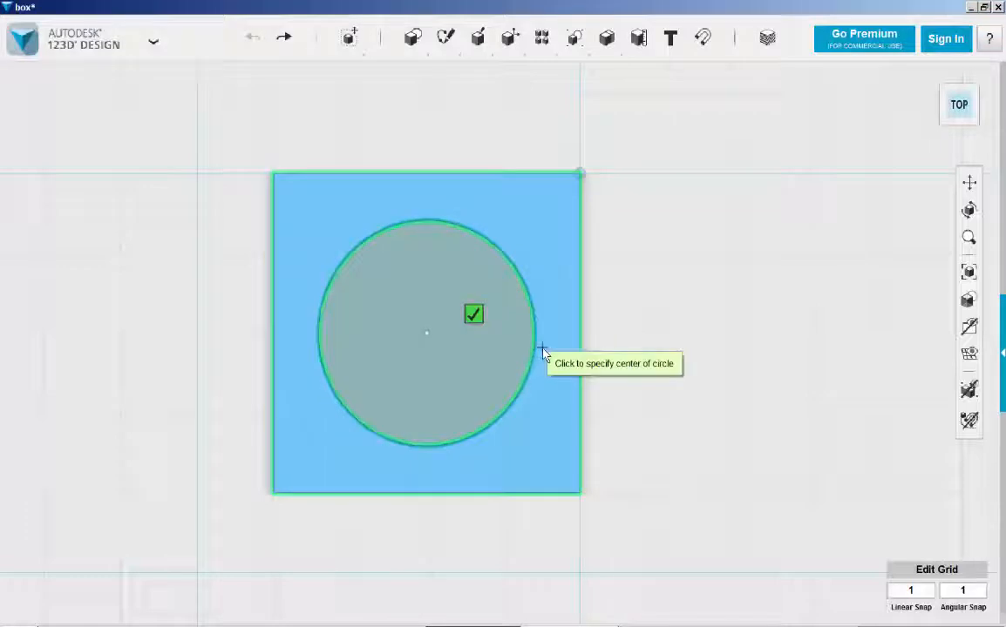
mouse_move(618, 157)
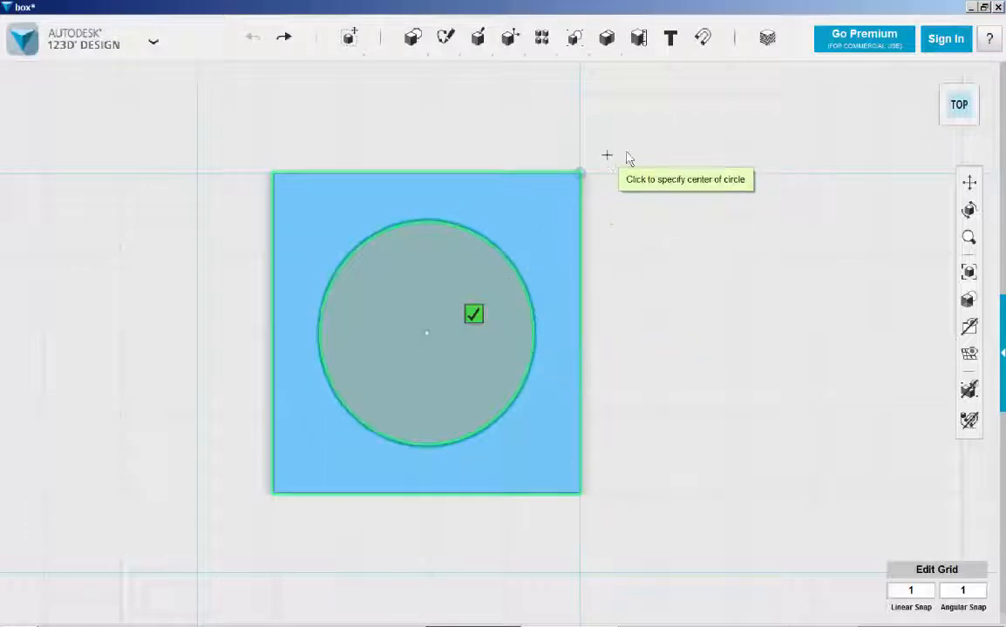
mouse_move(677, 279)
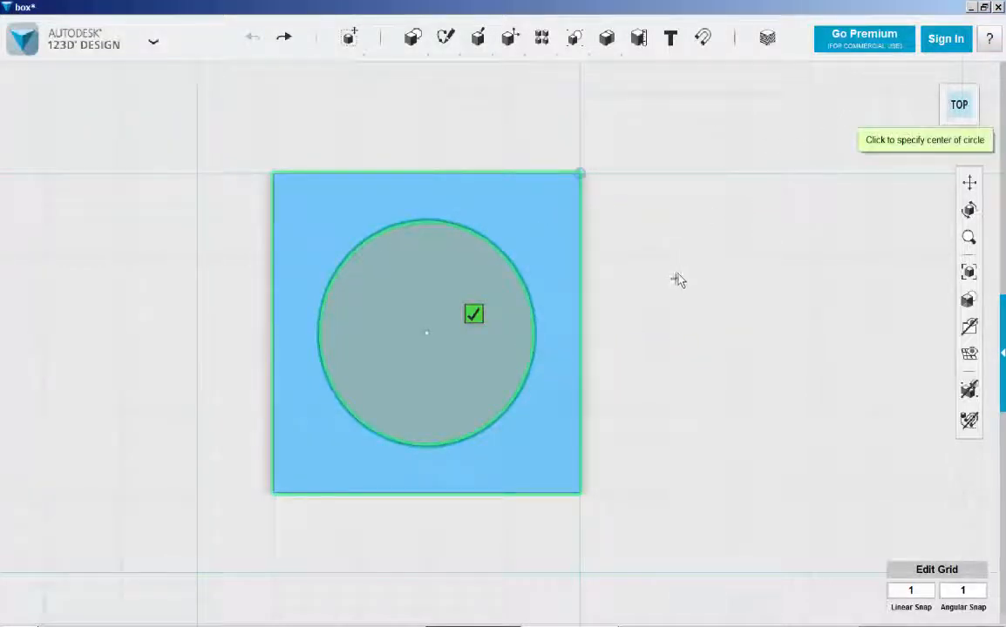
left_click(474, 314)
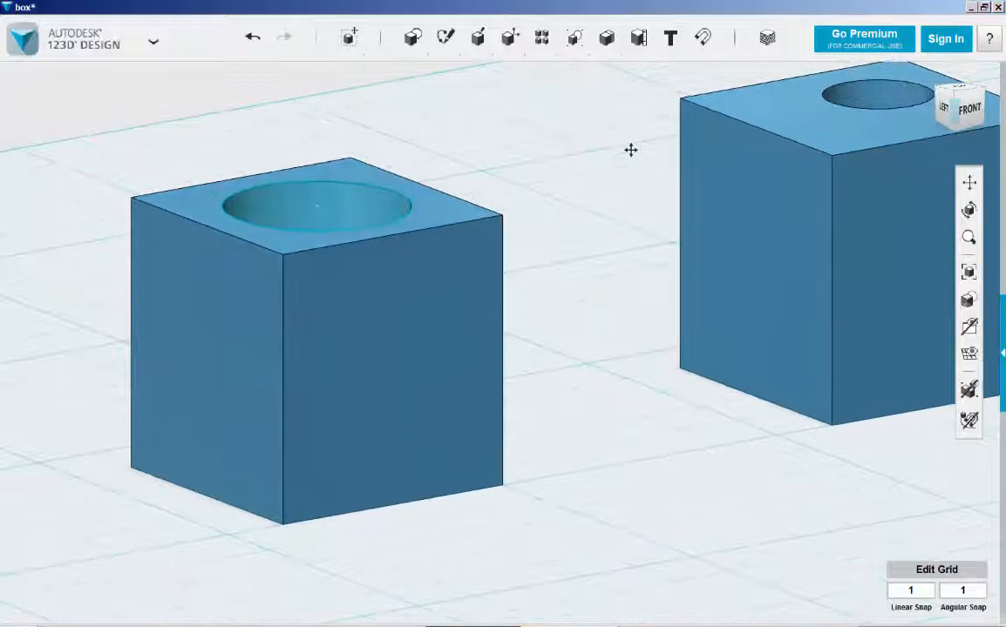
Extrude the circle -20 mm to the box bottom as a New Solid, checked in Front view
left_click(288, 209)
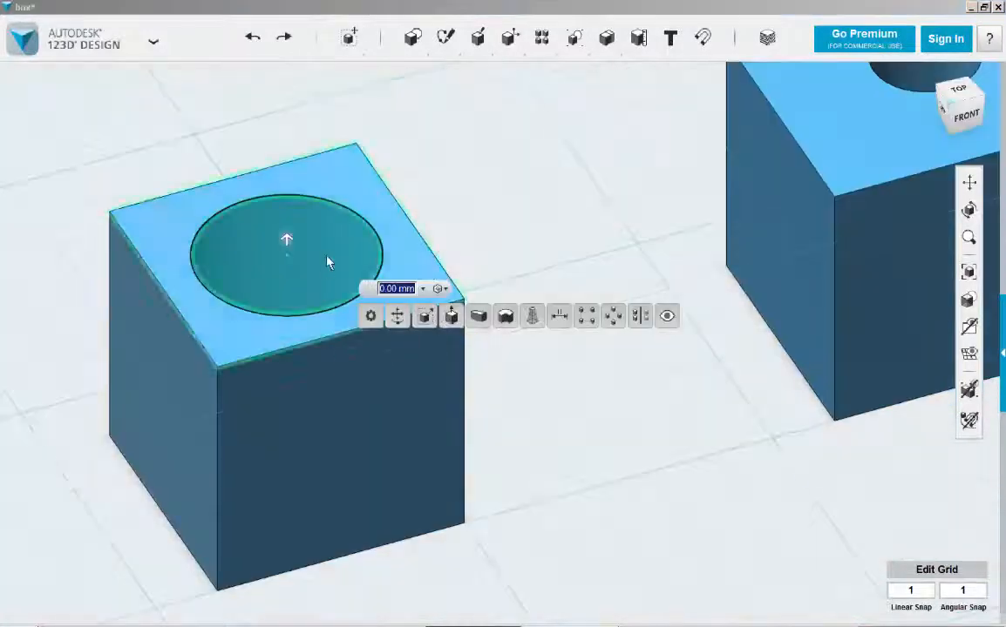
left_click_drag(286, 240, 286, 530)
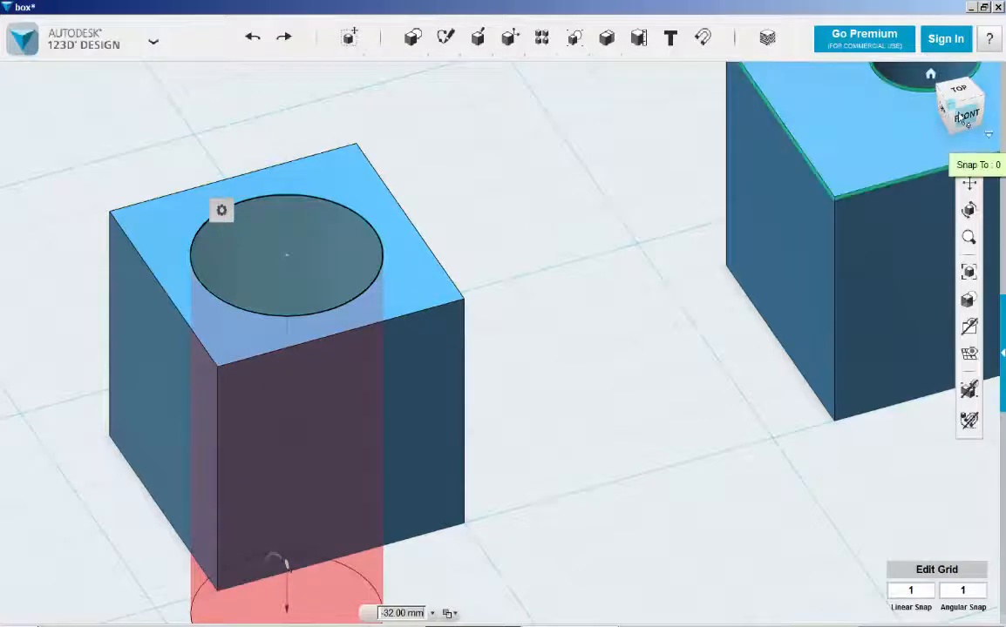
left_click(966, 115)
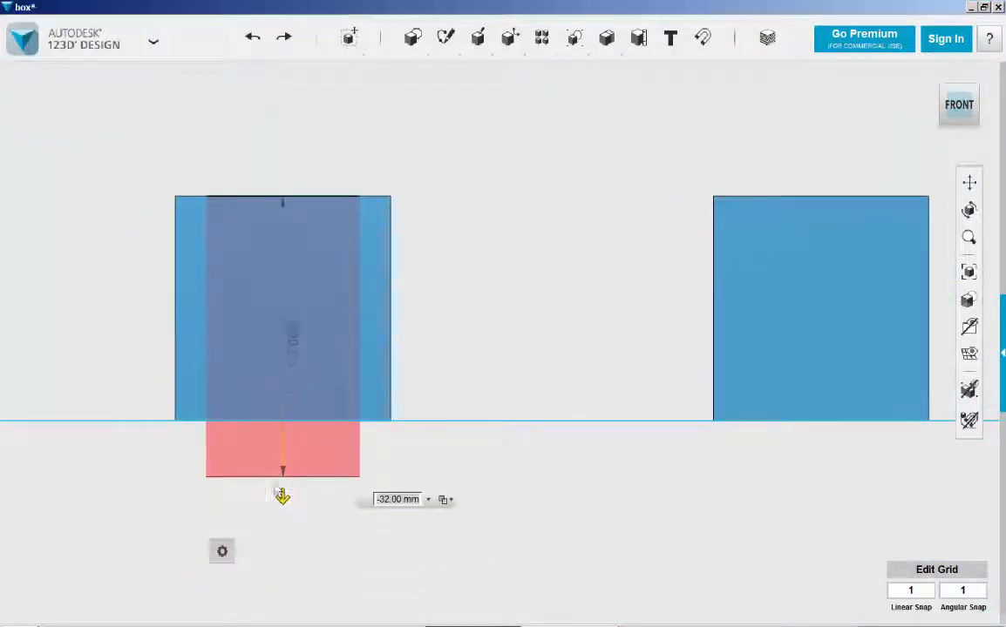
left_click_drag(282, 474, 282, 440)
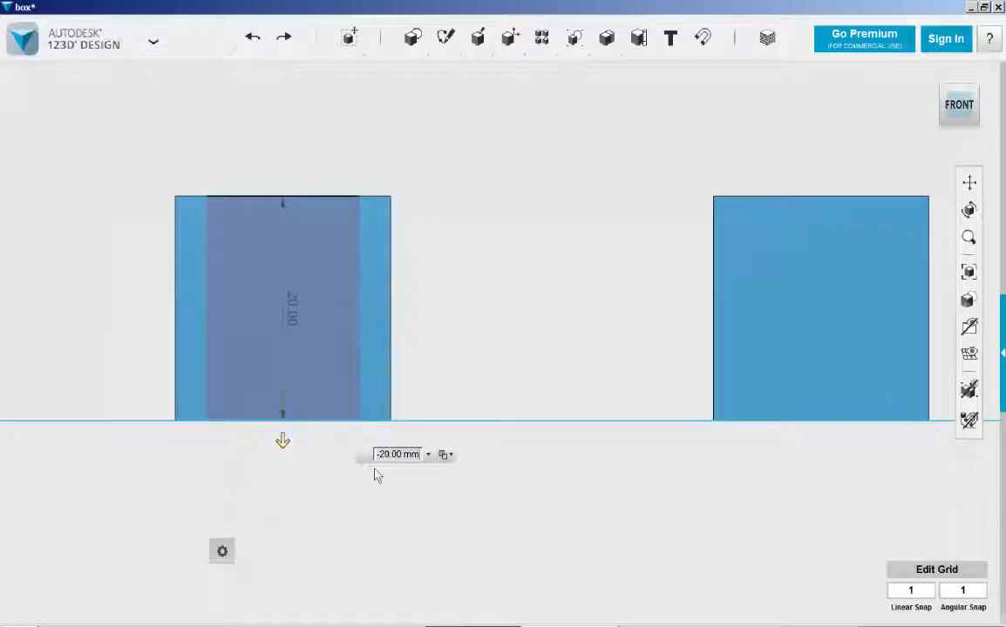
left_click(446, 453)
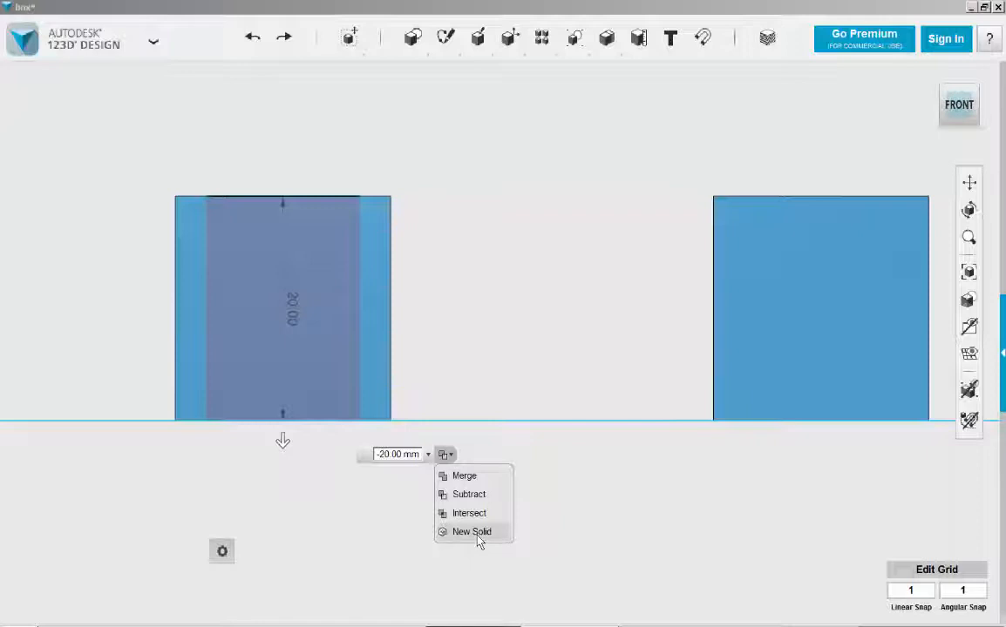
left_click(471, 532)
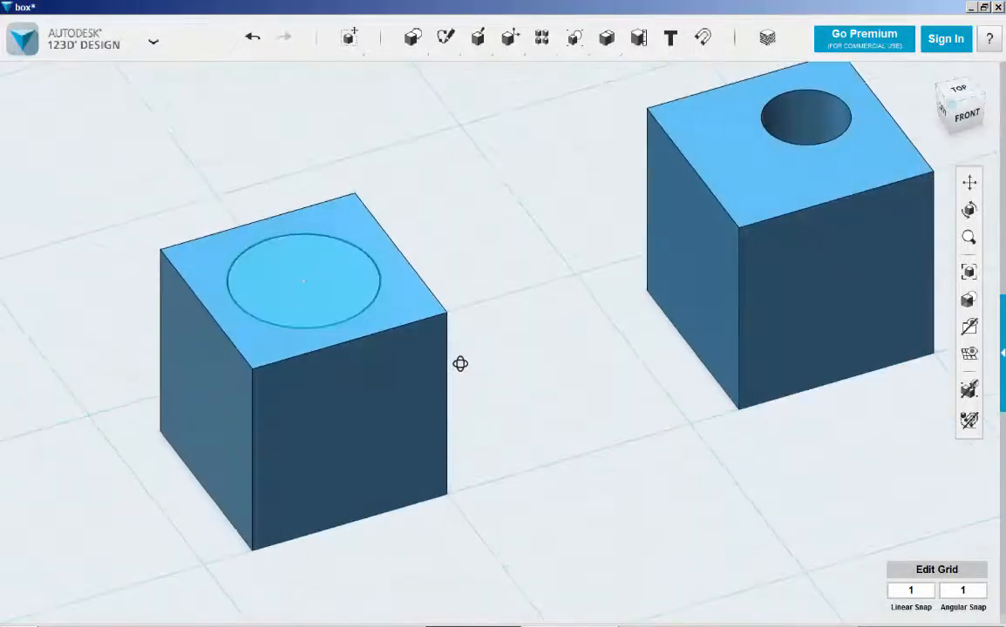
Merge the cylinder (source) into the left box (target) with Combine > Merge
left_click(607, 36)
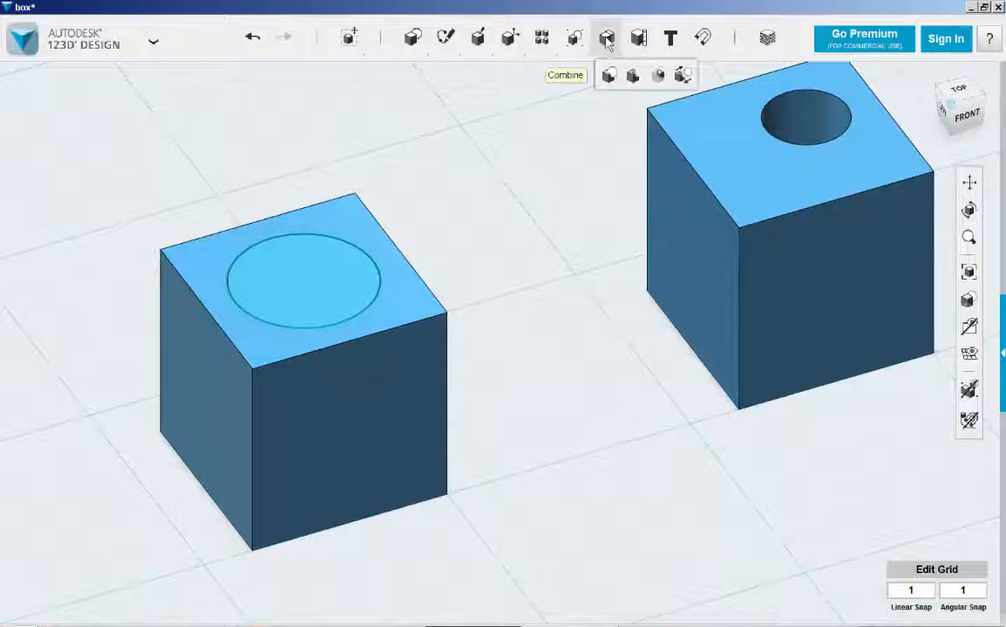
mouse_move(607, 75)
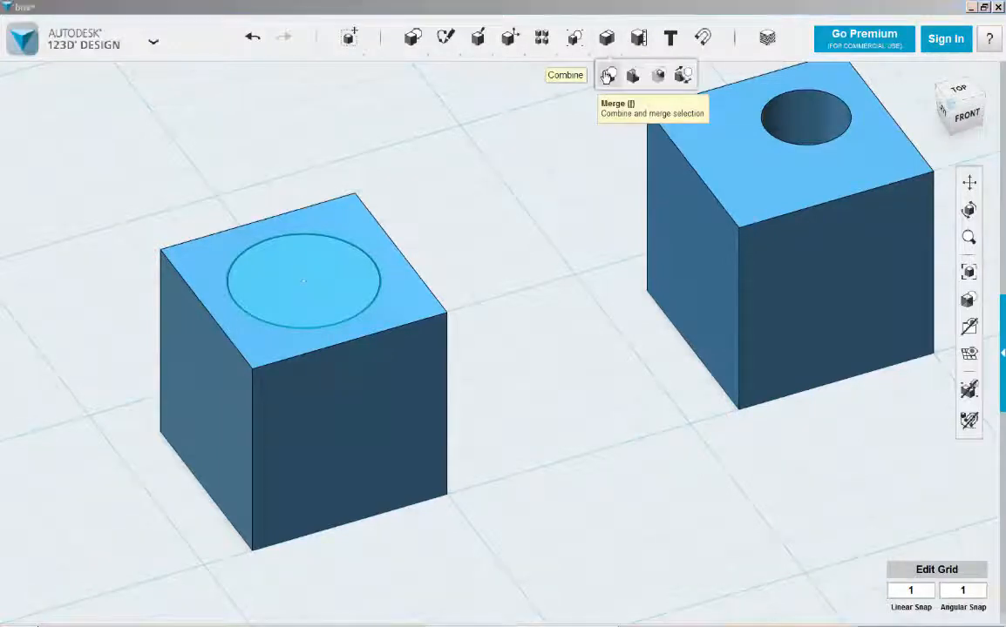
left_click(607, 75)
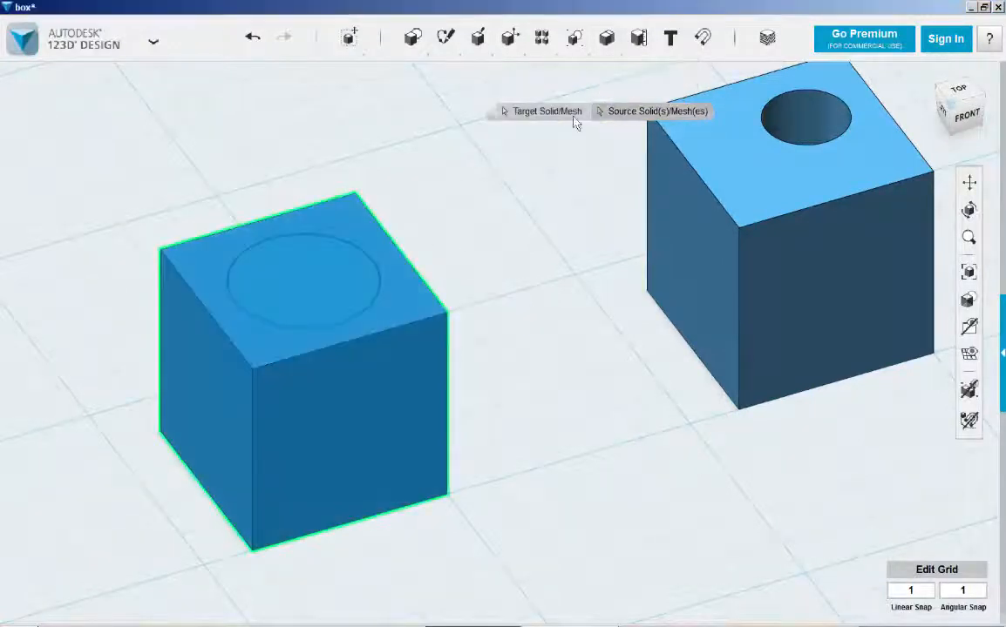
left_click(303, 279)
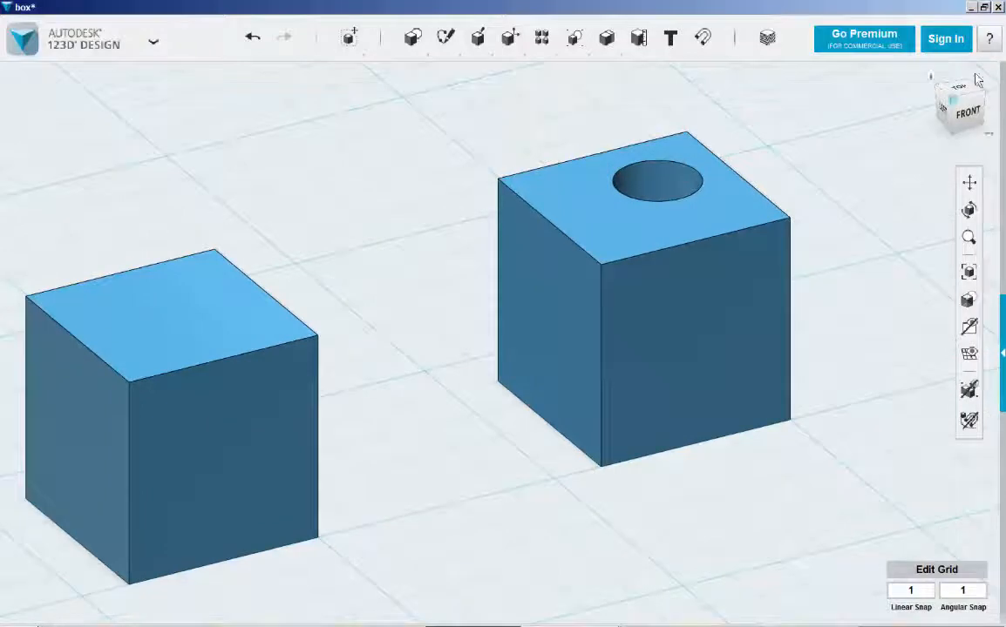
From the Top view, sketch a circle centred on the right box's hole and finish the sketch
left_click(959, 86)
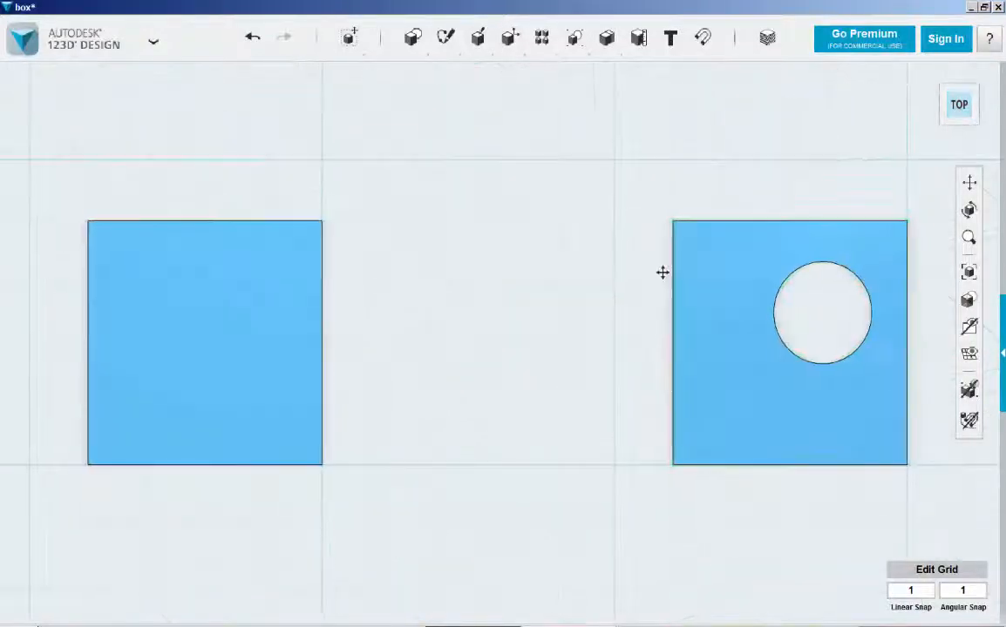
left_click_drag(662, 272, 478, 264)
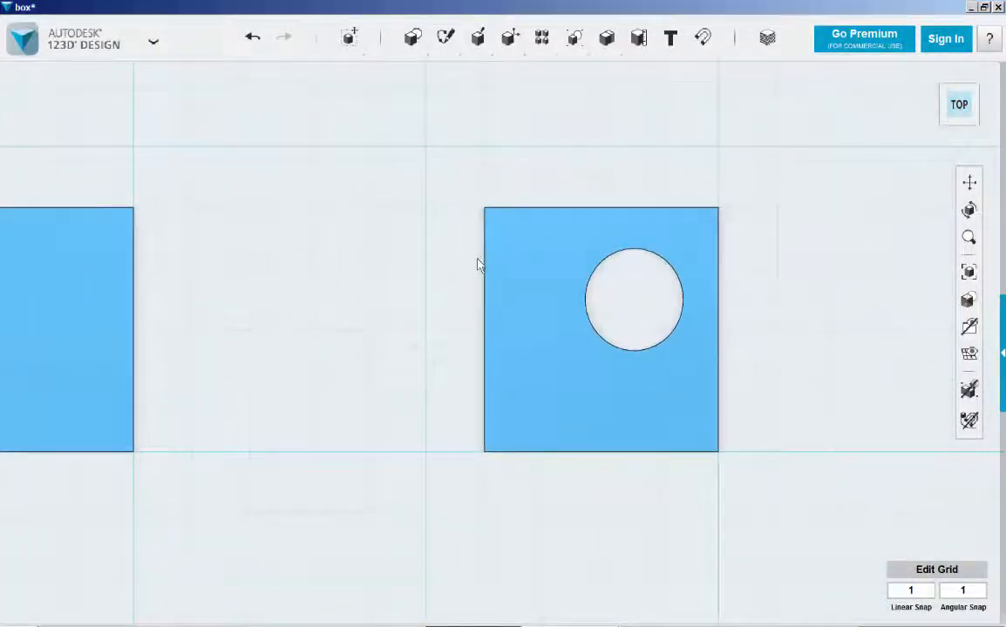
left_click(447, 36)
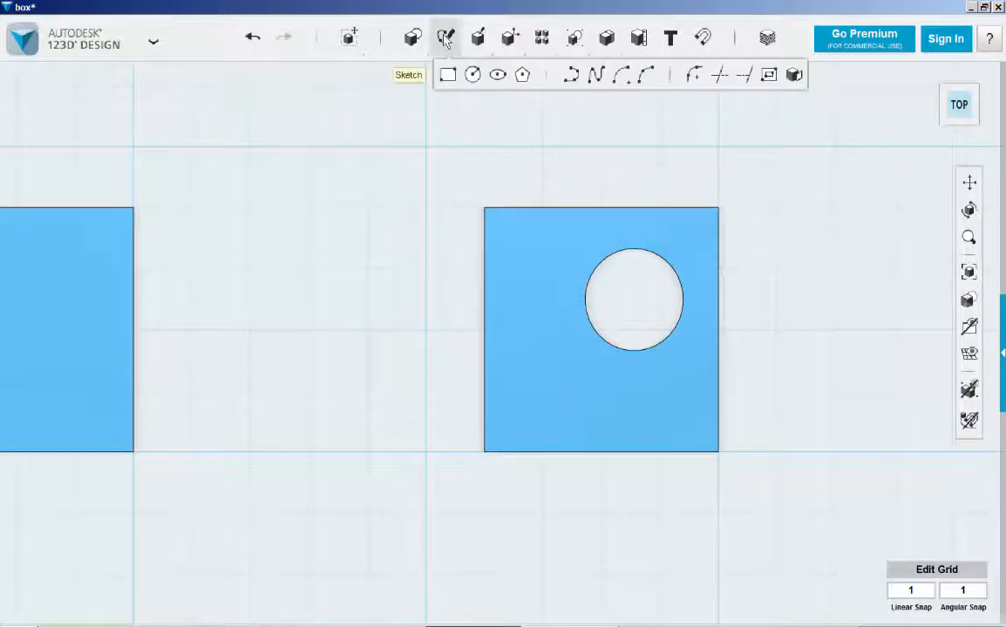
mouse_move(474, 73)
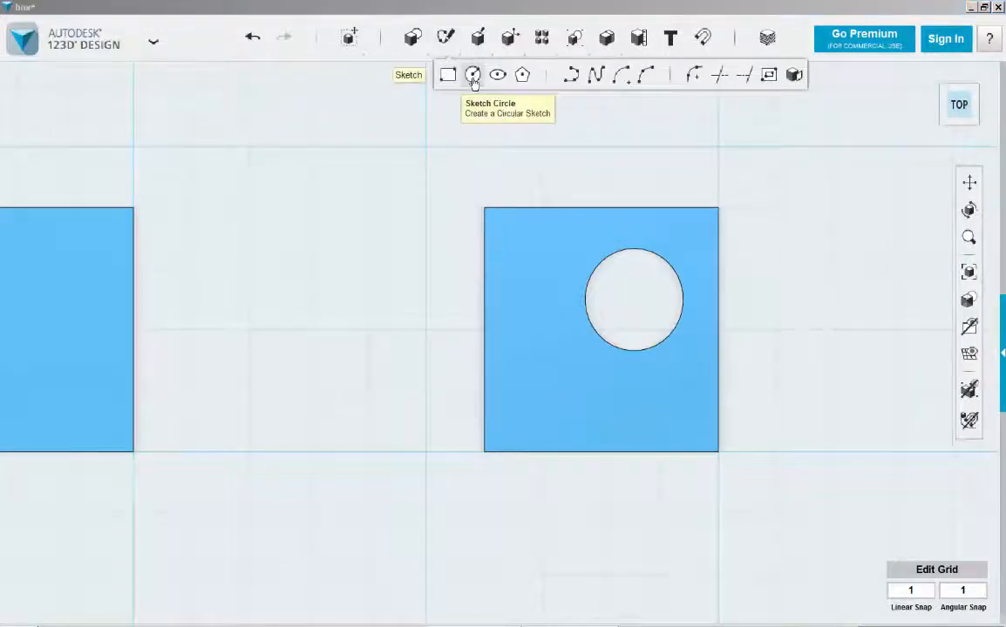
left_click(472, 74)
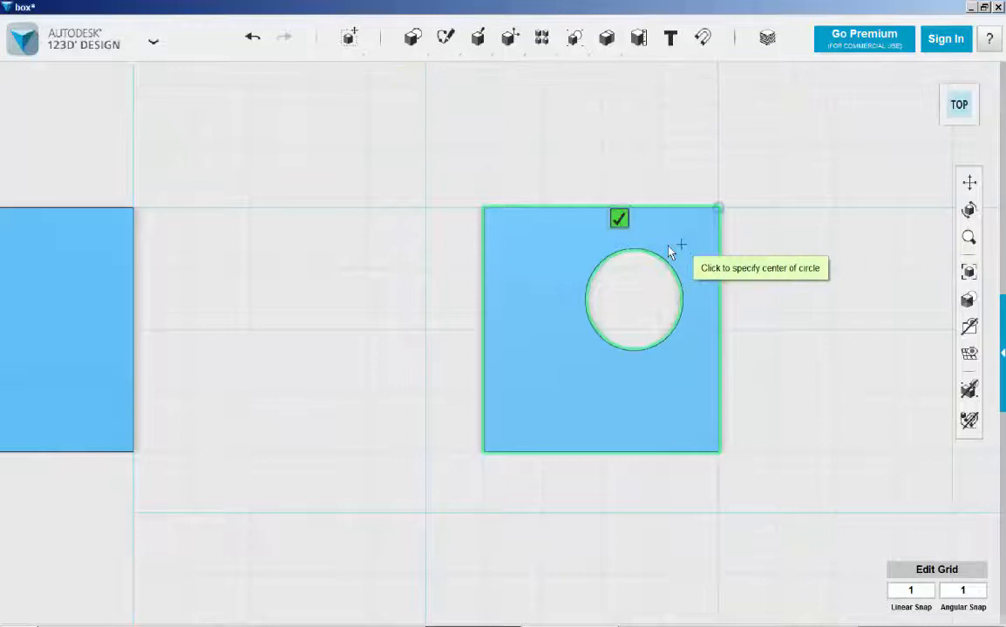
mouse_move(618, 303)
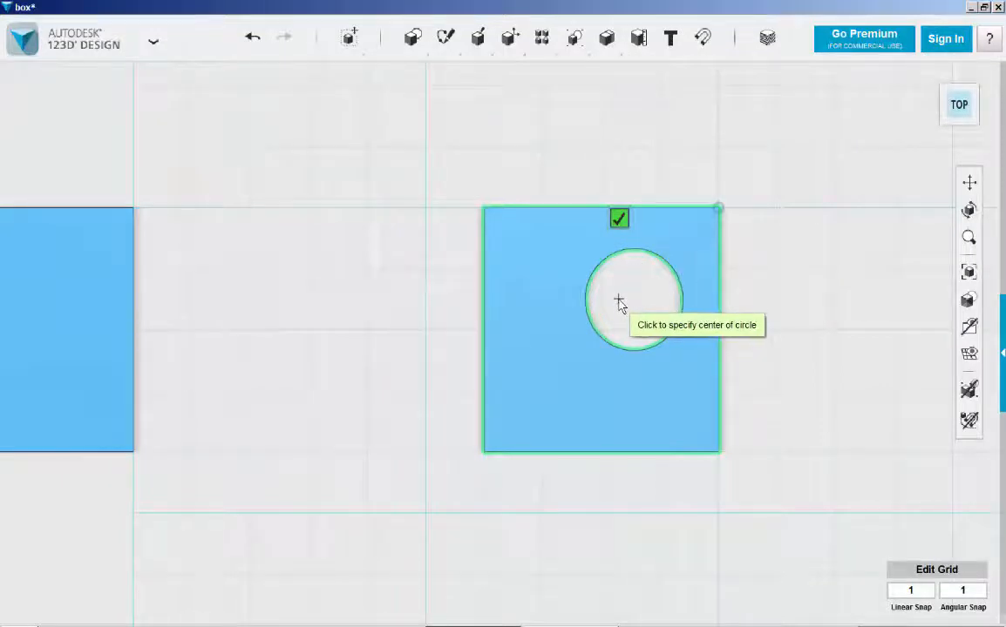
left_click(618, 300)
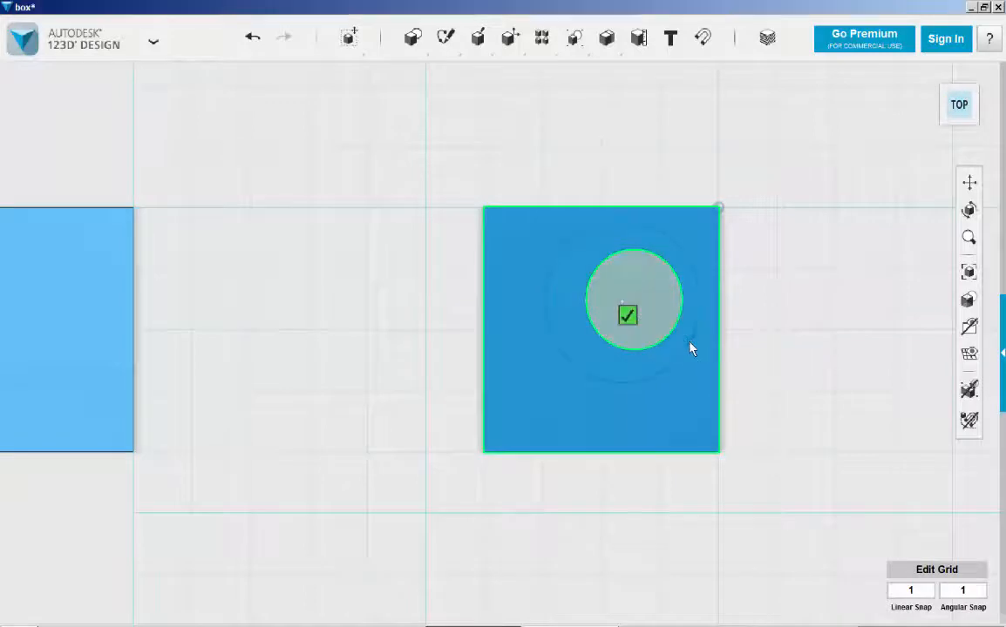
mouse_move(688, 348)
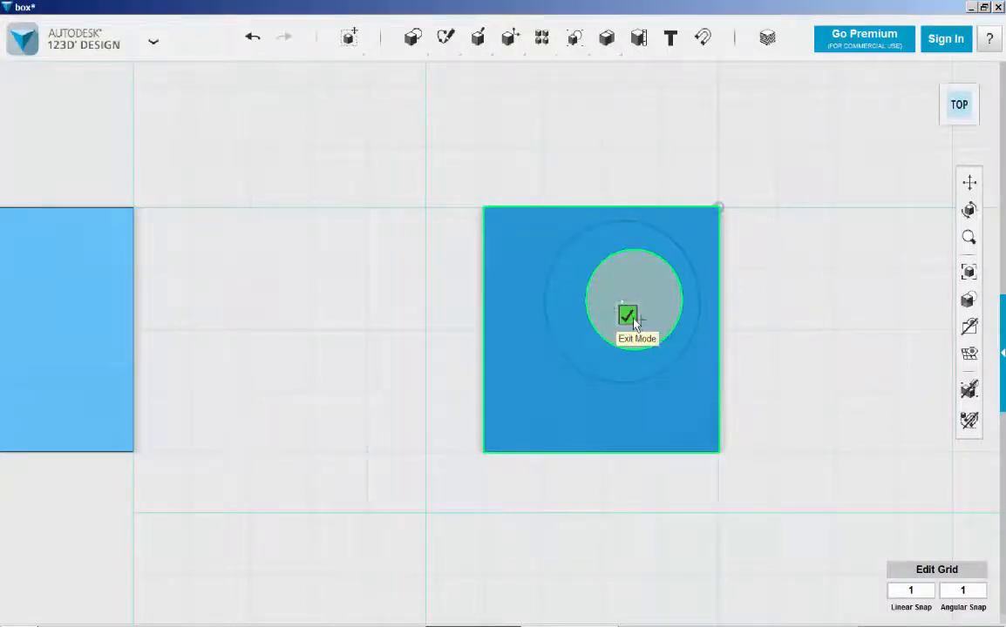
left_click(628, 316)
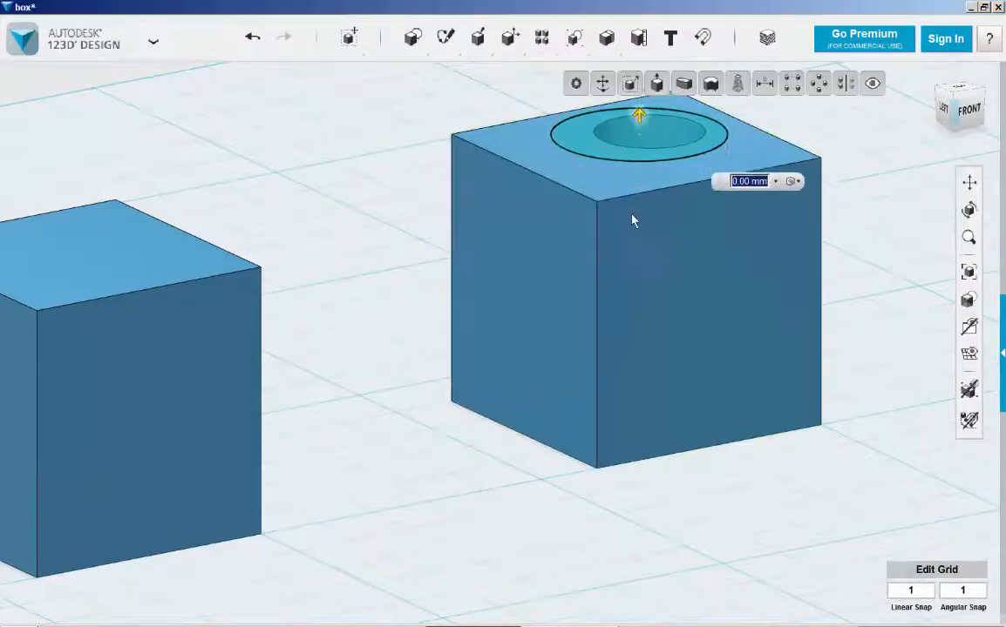
Extrude the right box's circle -20 mm downward as a New Solid, checked in Front view
left_click_drag(641, 118, 638, 462)
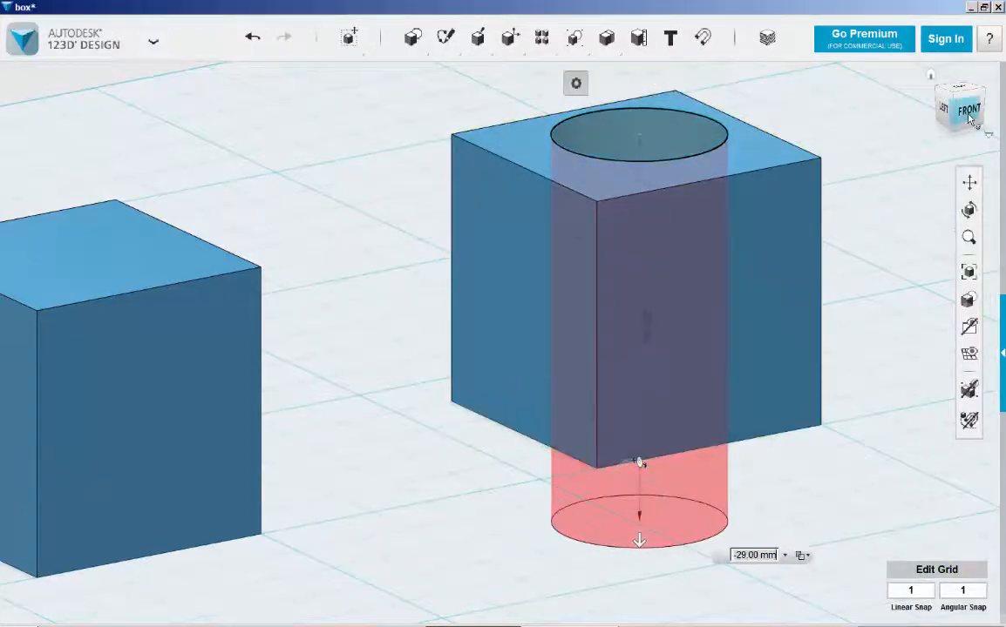
left_click(959, 109)
type("-20")
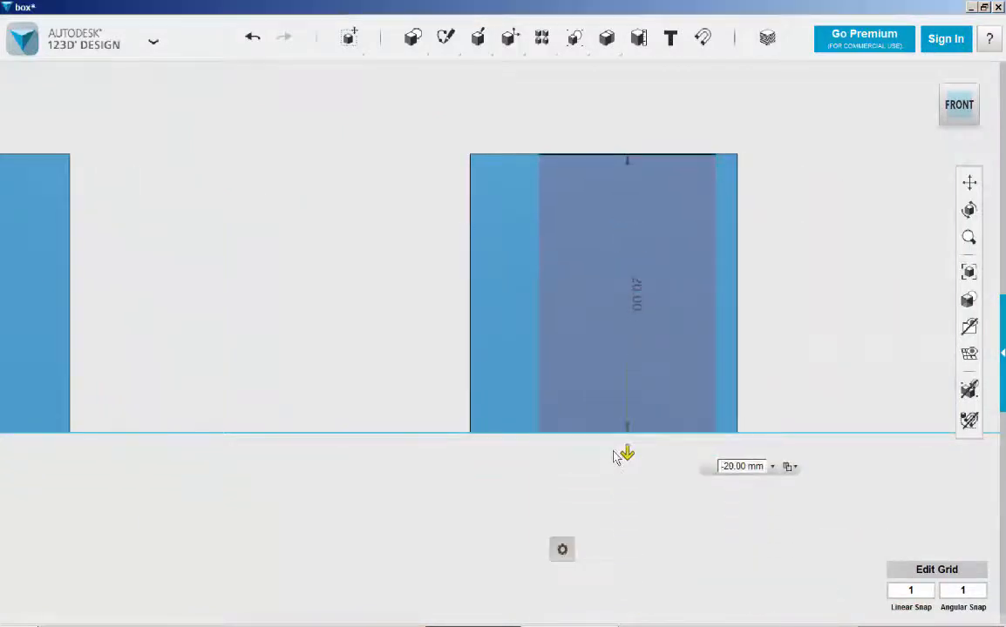
left_click(795, 467)
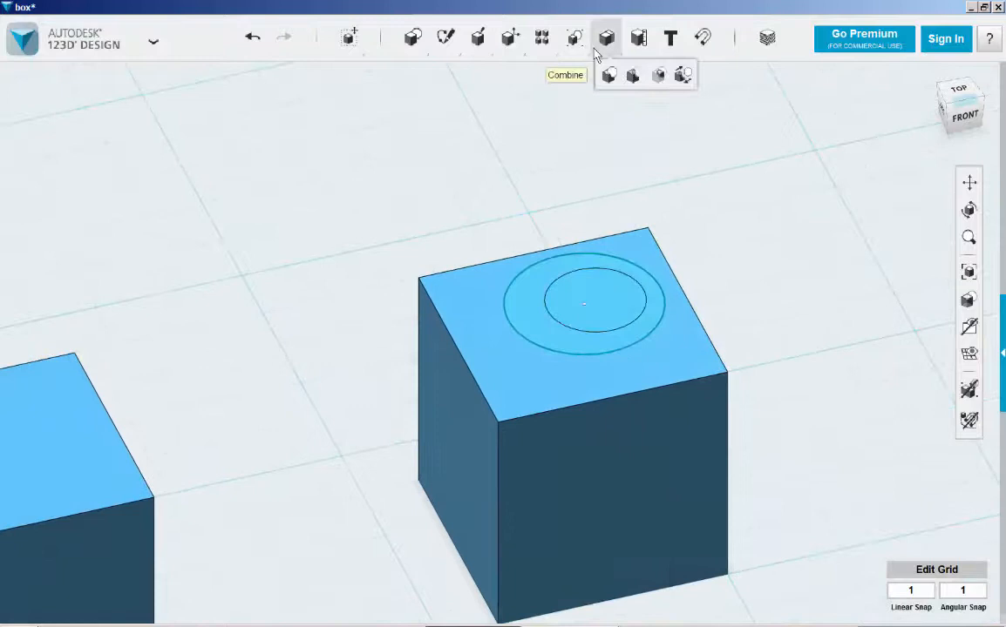
Merge the cylinder into the right box, then orbit to inspect both plain solids
left_click(607, 75)
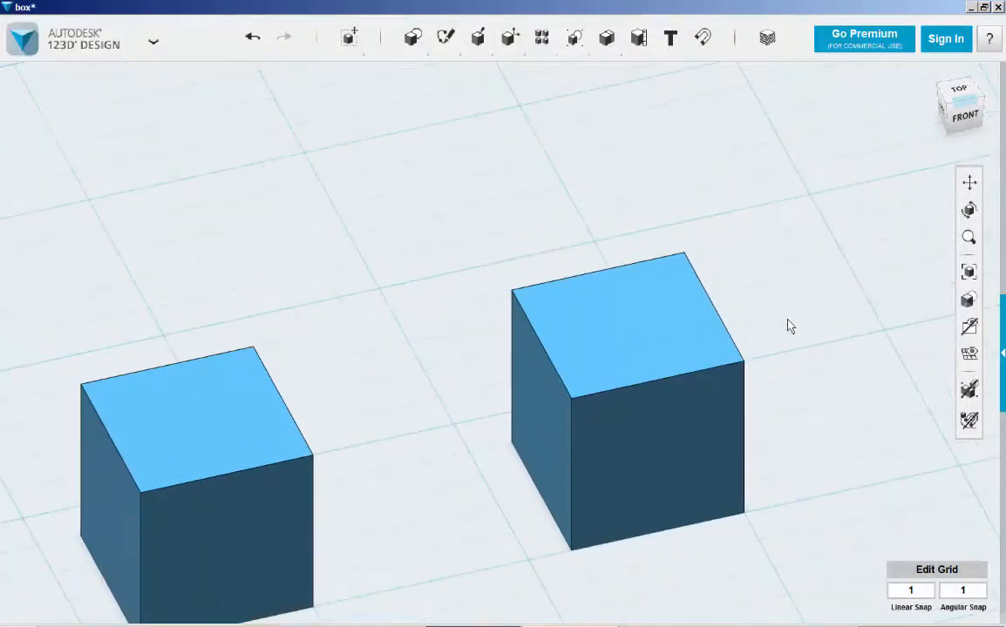
left_click_drag(788, 326, 843, 536)
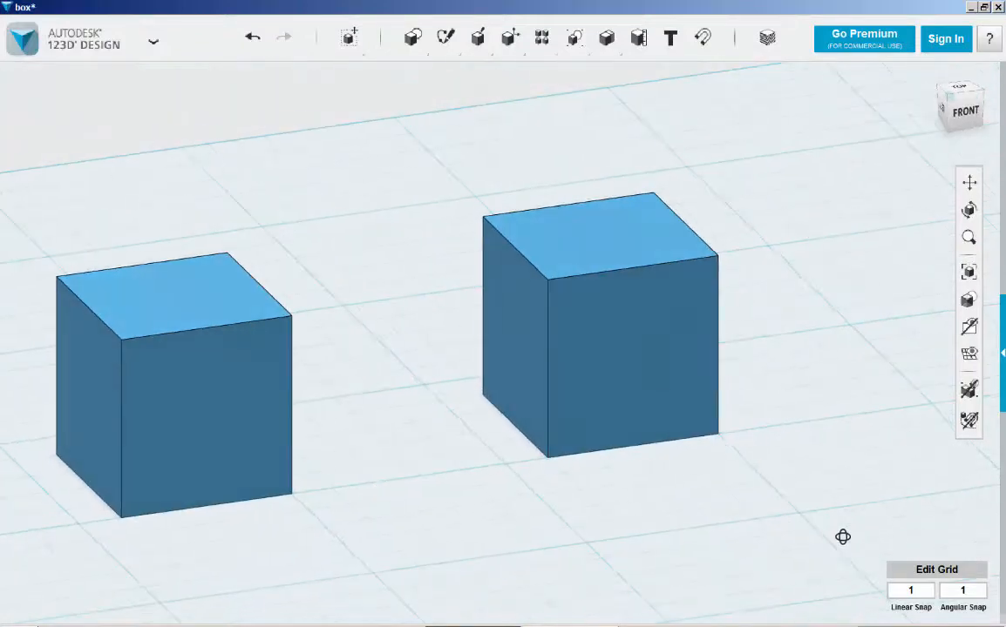